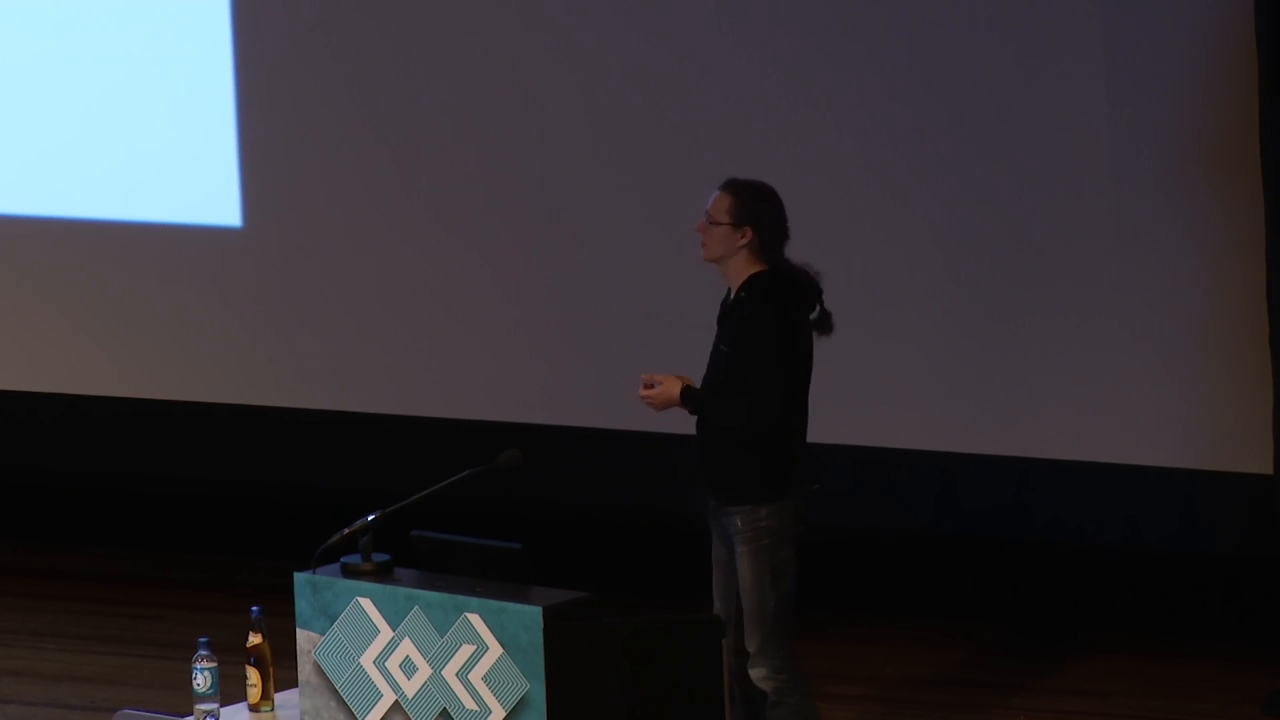
key("Right")
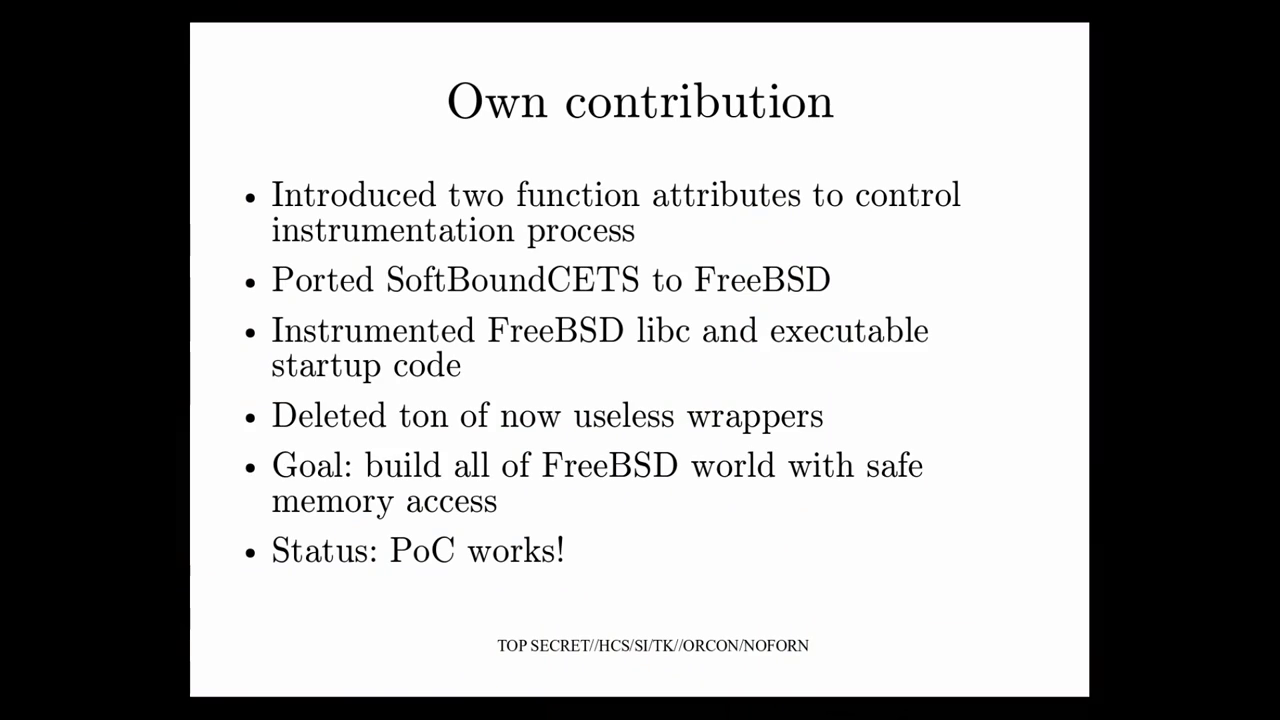